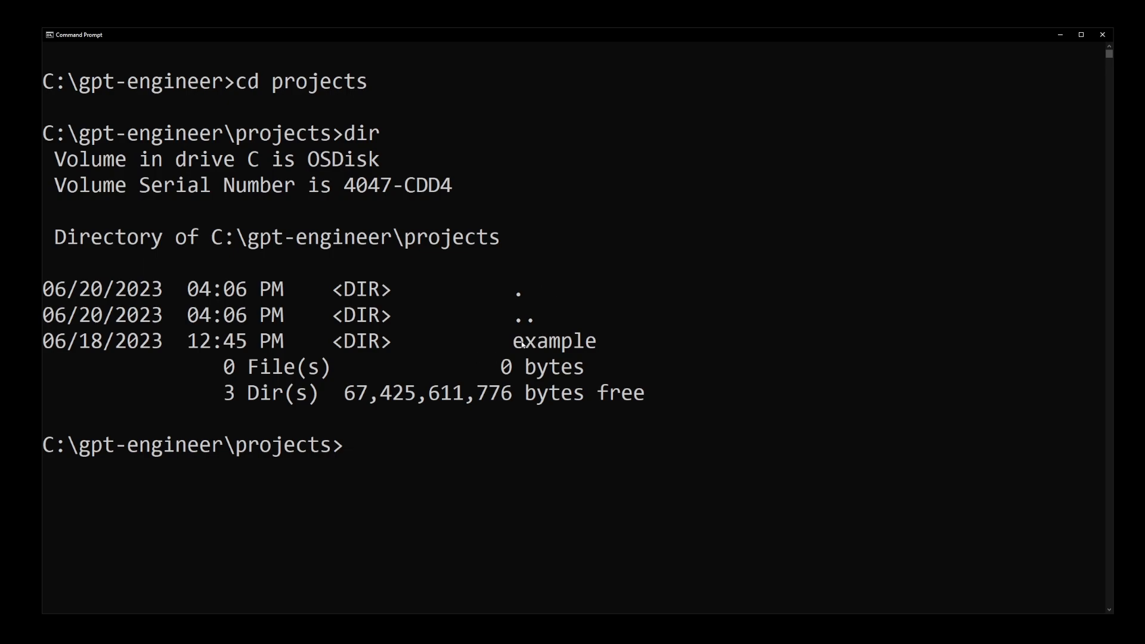
Create a tetris folder in C:\gpt-engineer\projects with mkdir.
double_click(554, 340)
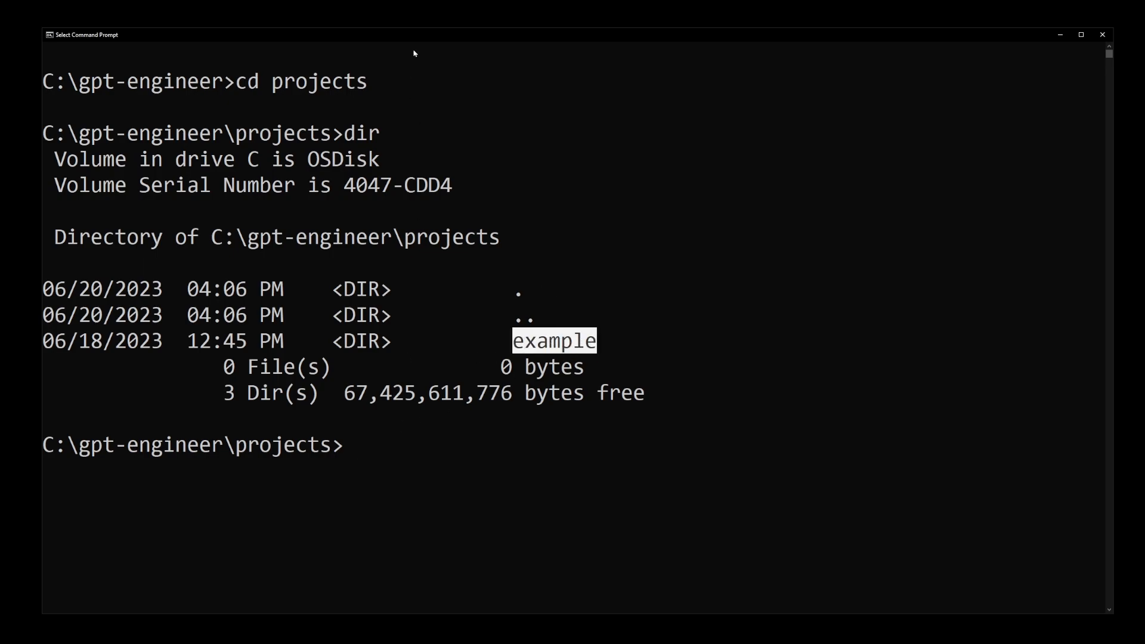
mouse_move(536, 434)
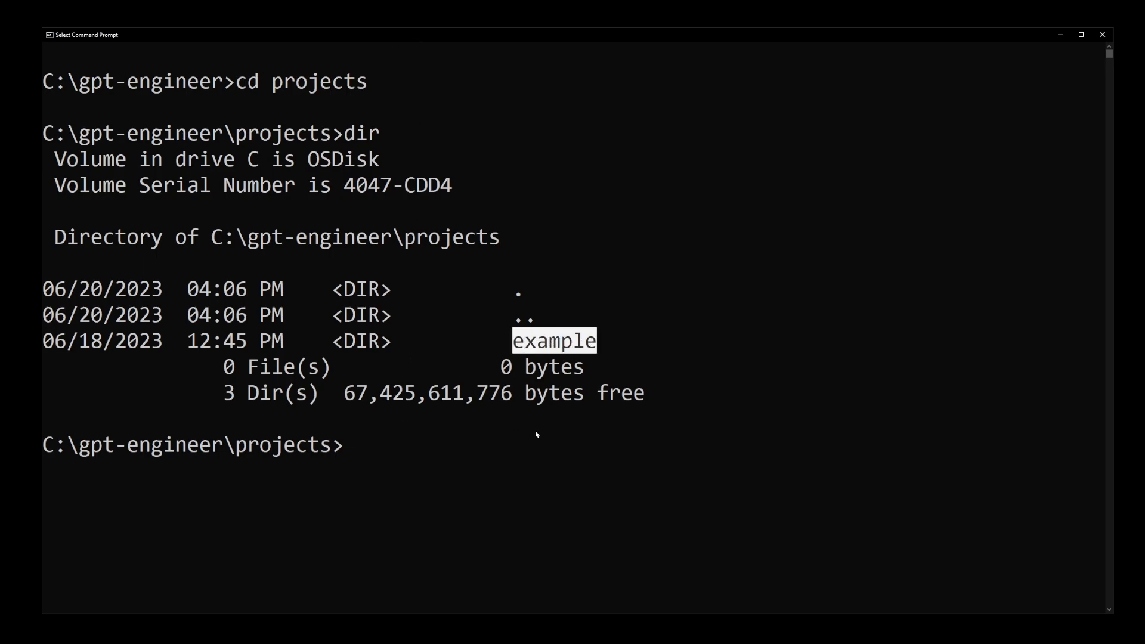
type("mkdir tetris")
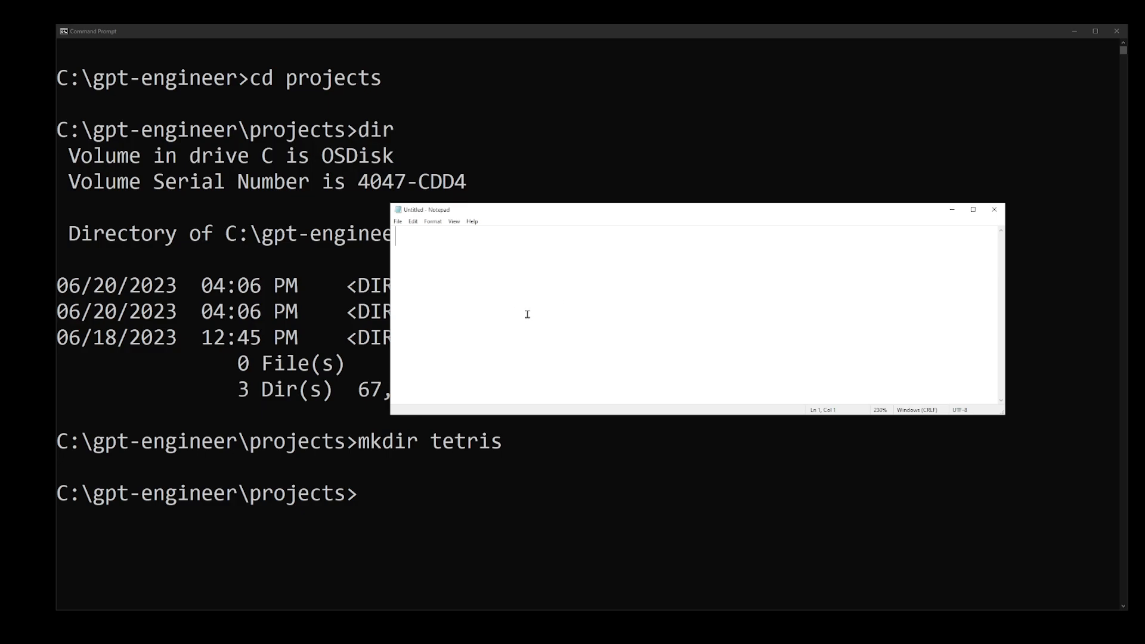
Write the prompt: JavaScript Tetris game, all rules, keyboard controls, 10 by 10 pixel cells rendered on canvas.
type("Make JavaScript tetris gam")
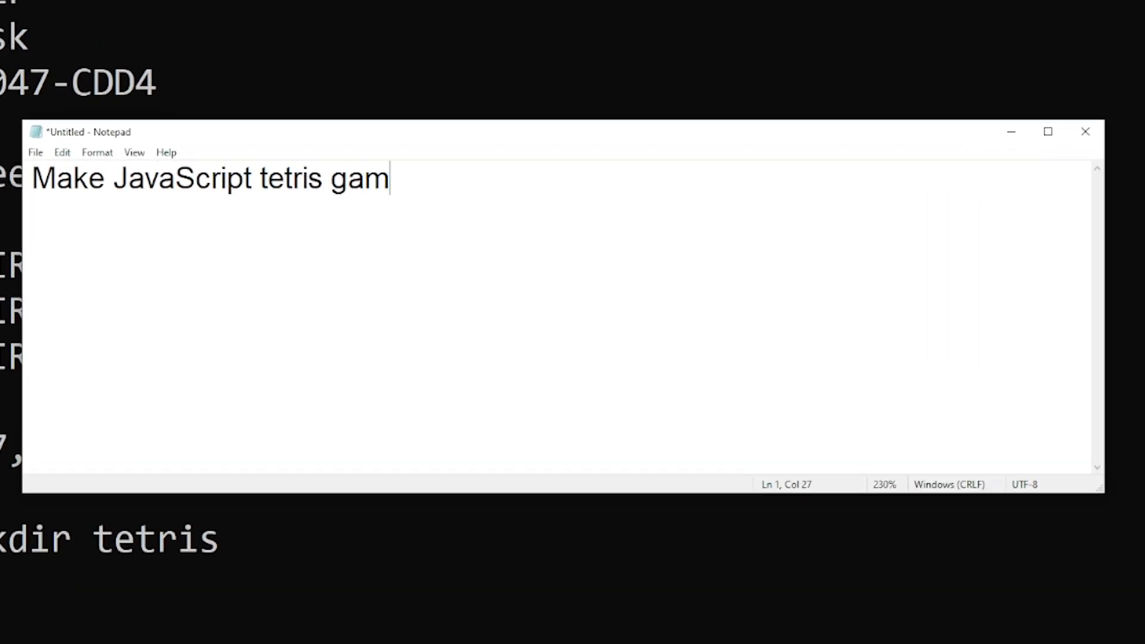
type("e.")
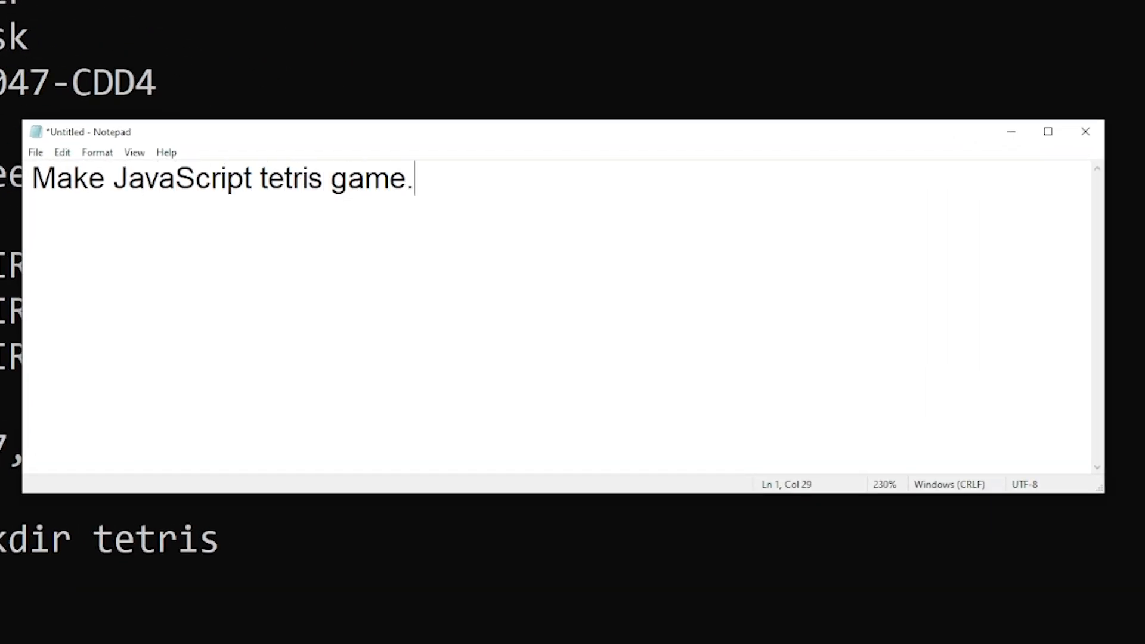
type("Include all Tetris rules. Use keyboard co")
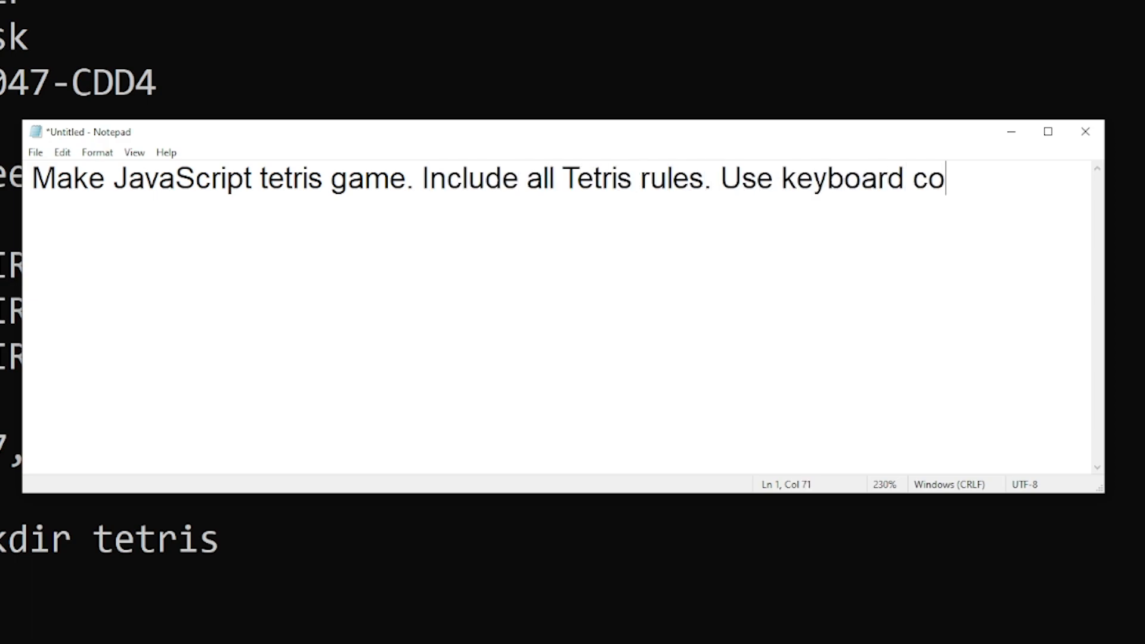
type("ntrols.")
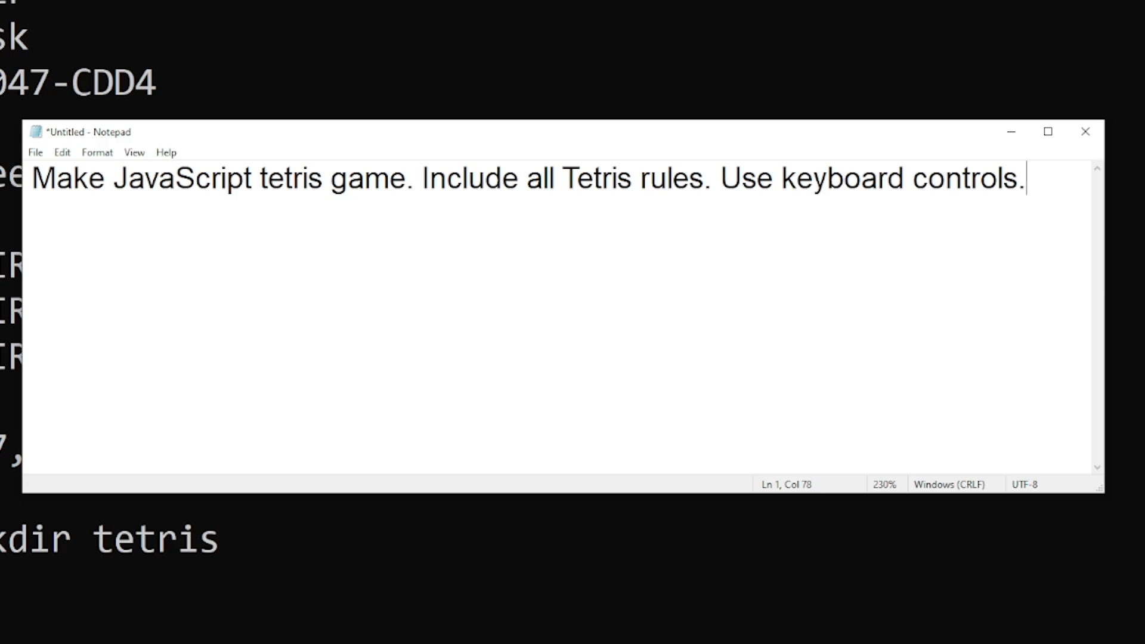
type("Each cell on the grid is")
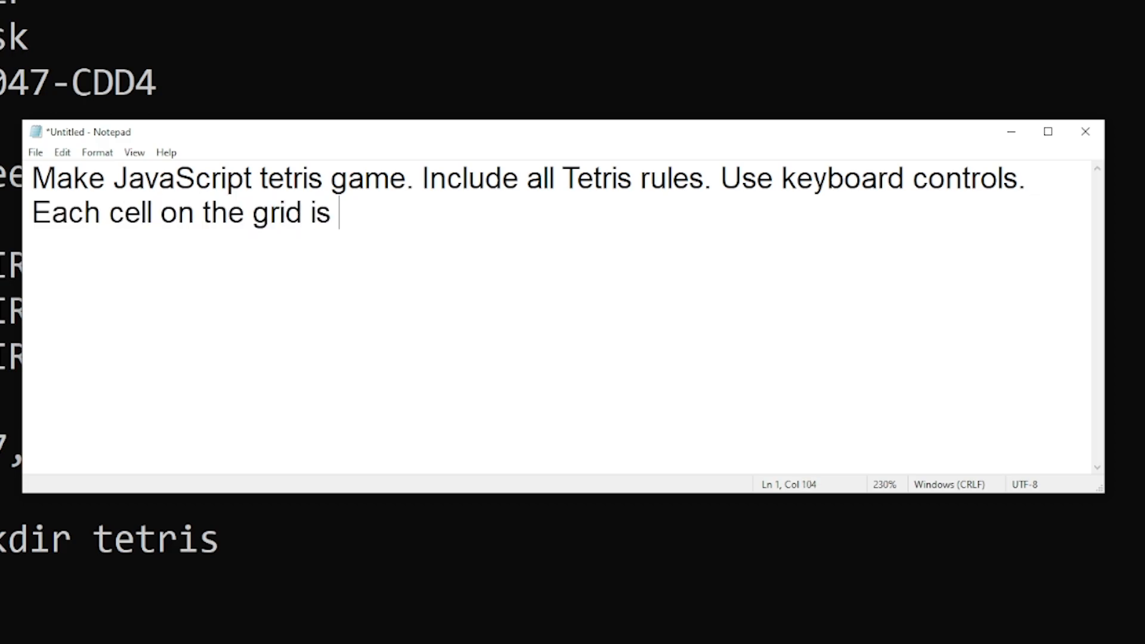
type("10 by 10 pixels. Use canvas")
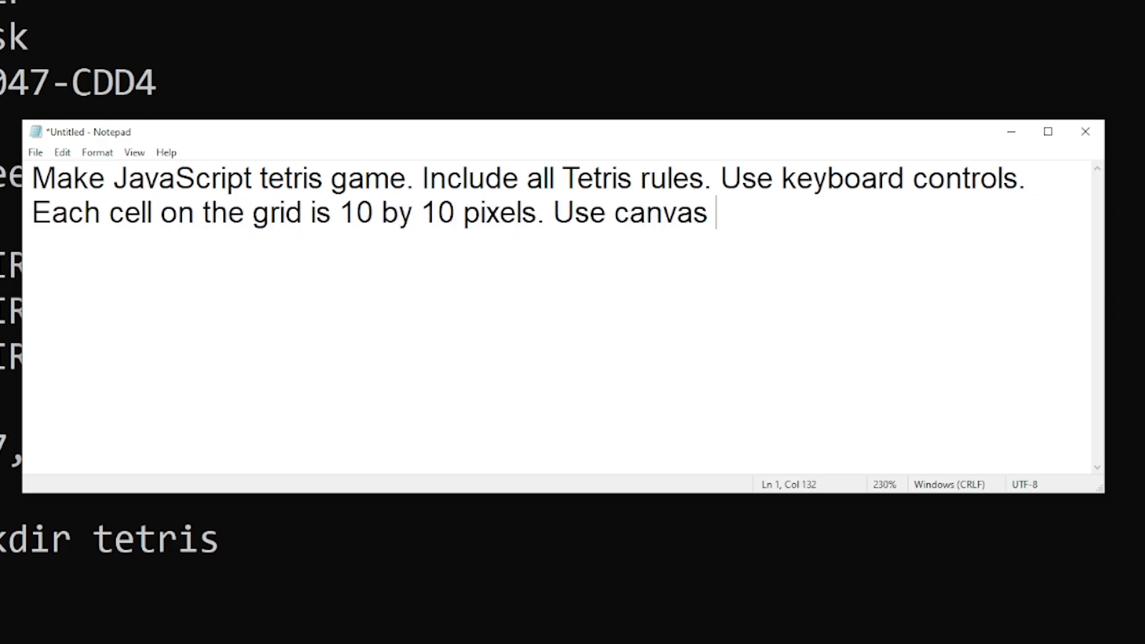
type("tag to render the view.")
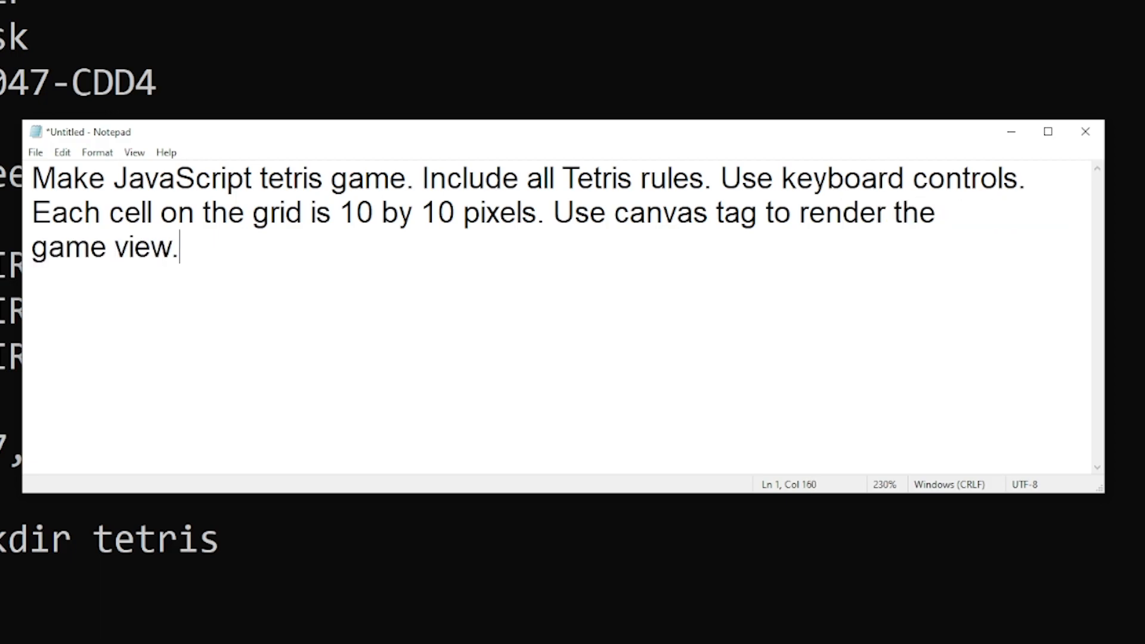
Add block colours (red, blue, yellow, green, purple...), row clearing with cells dropping, and 100 points per row.
type("Tetris blocks can be")
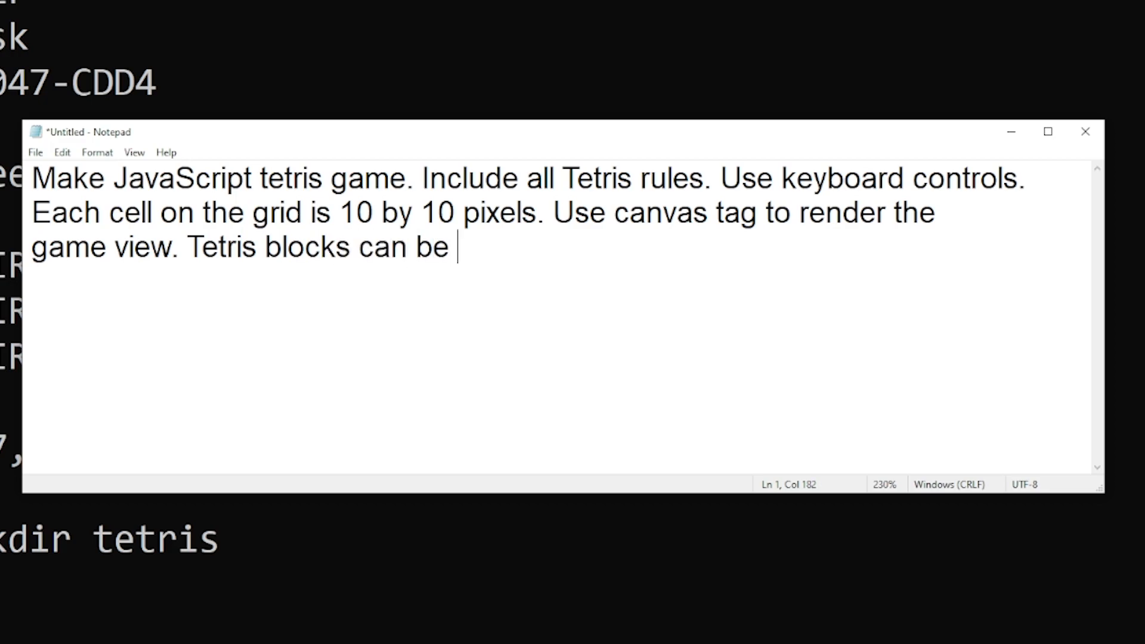
type("red, blue, yellow, green, puir")
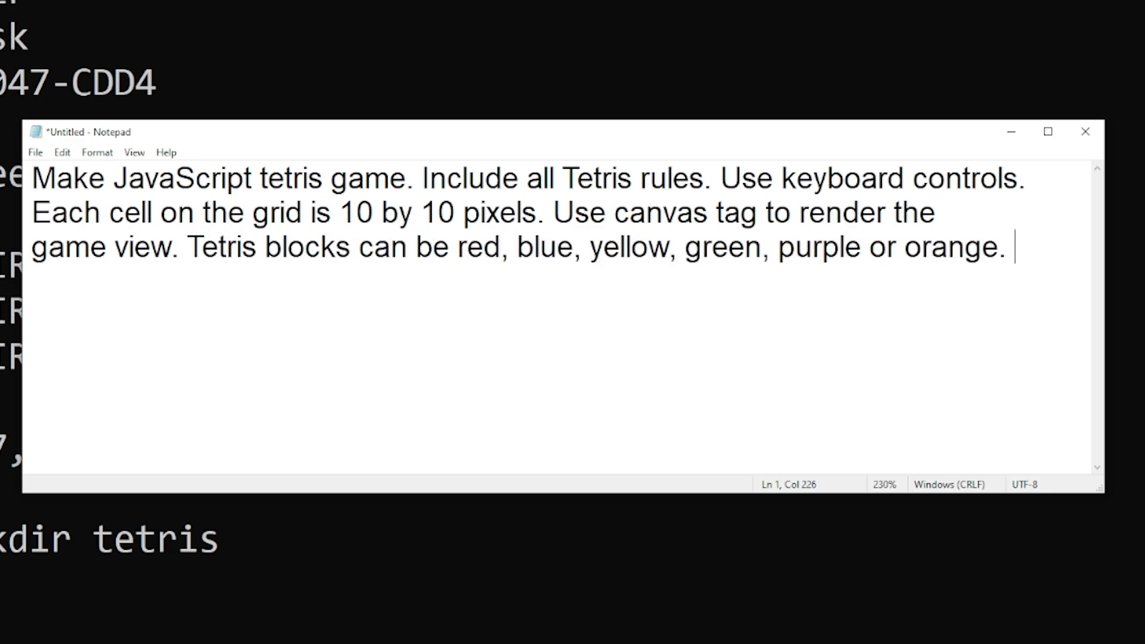
type("As per classic")
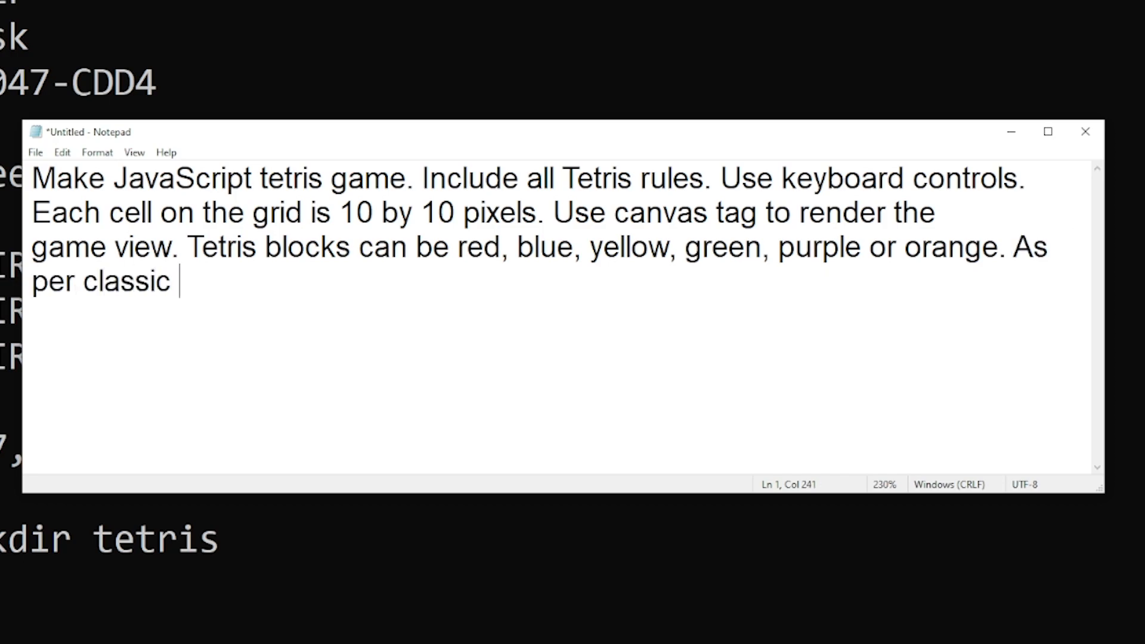
type("Tetris rules, when horizontal")
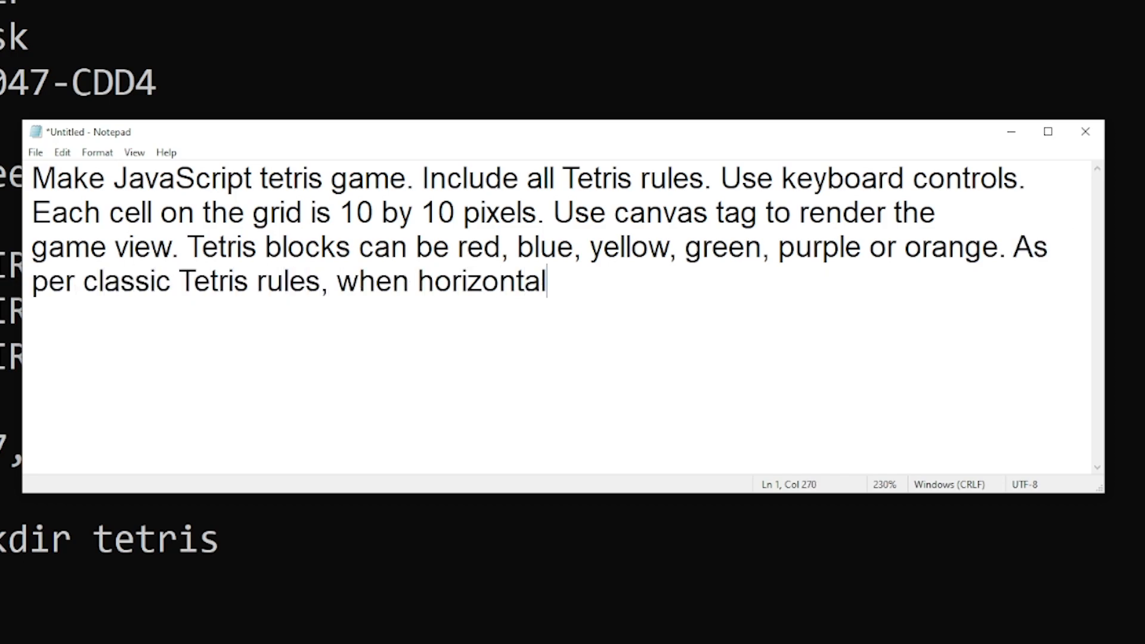
type("any horizontal row on the grid is filled, erase it from the grid, an")
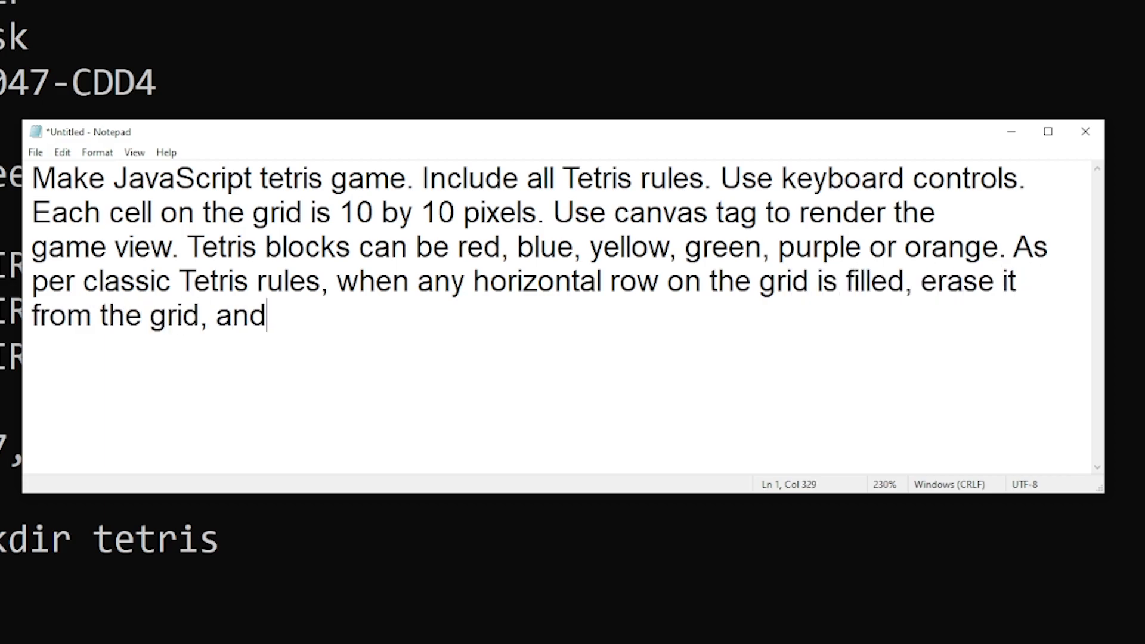
type("drop the rest of the cells above")
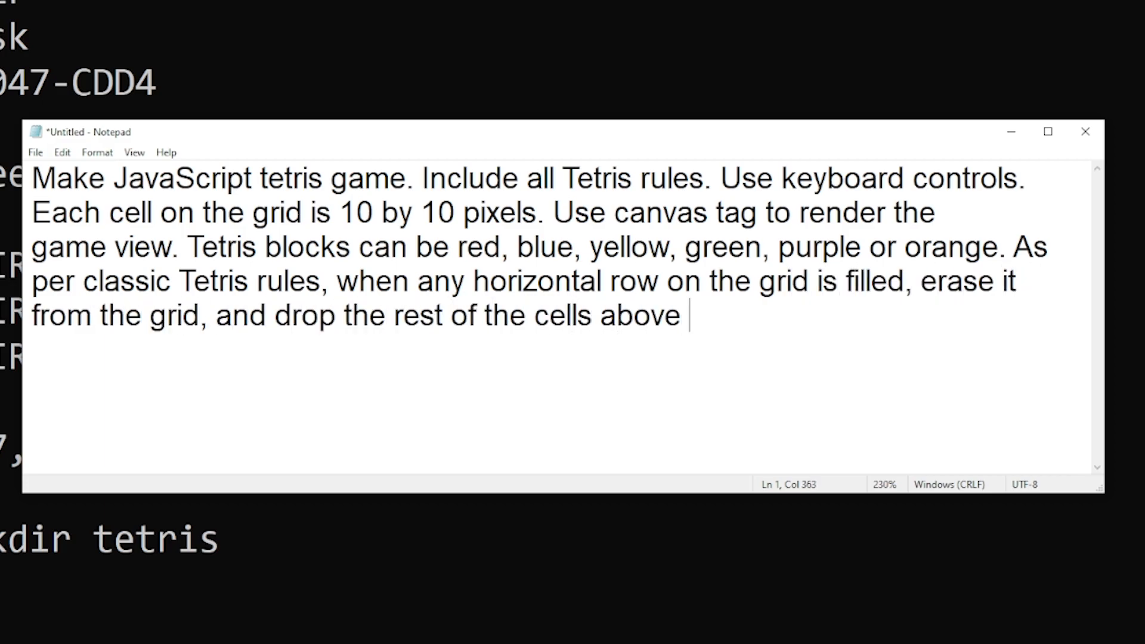
type("down to available space.")
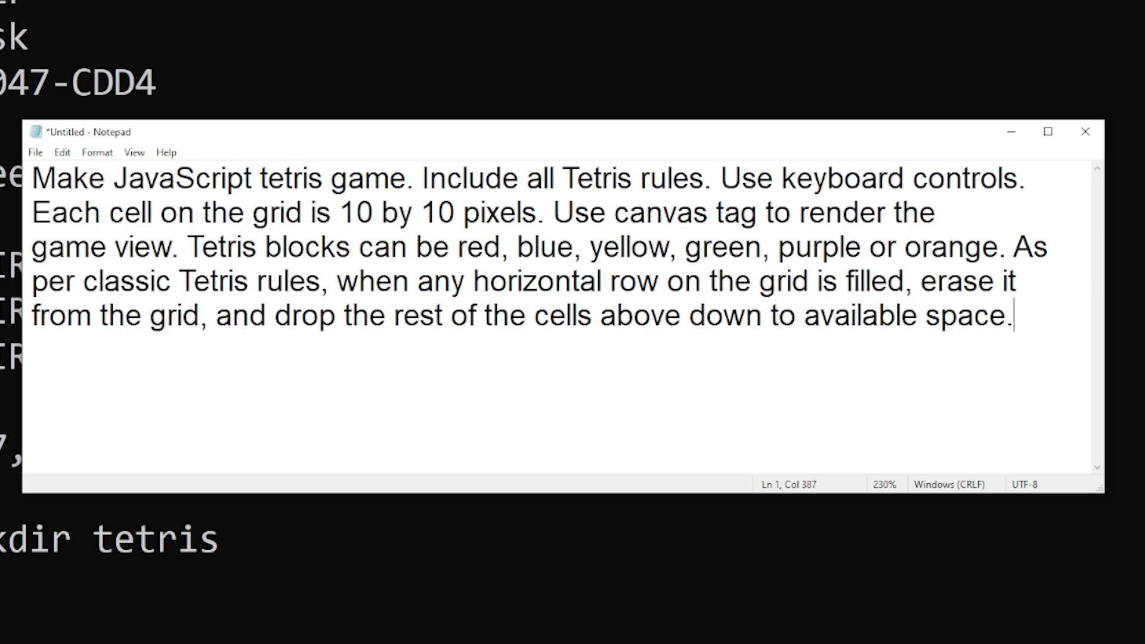
type("and add 100 to score")
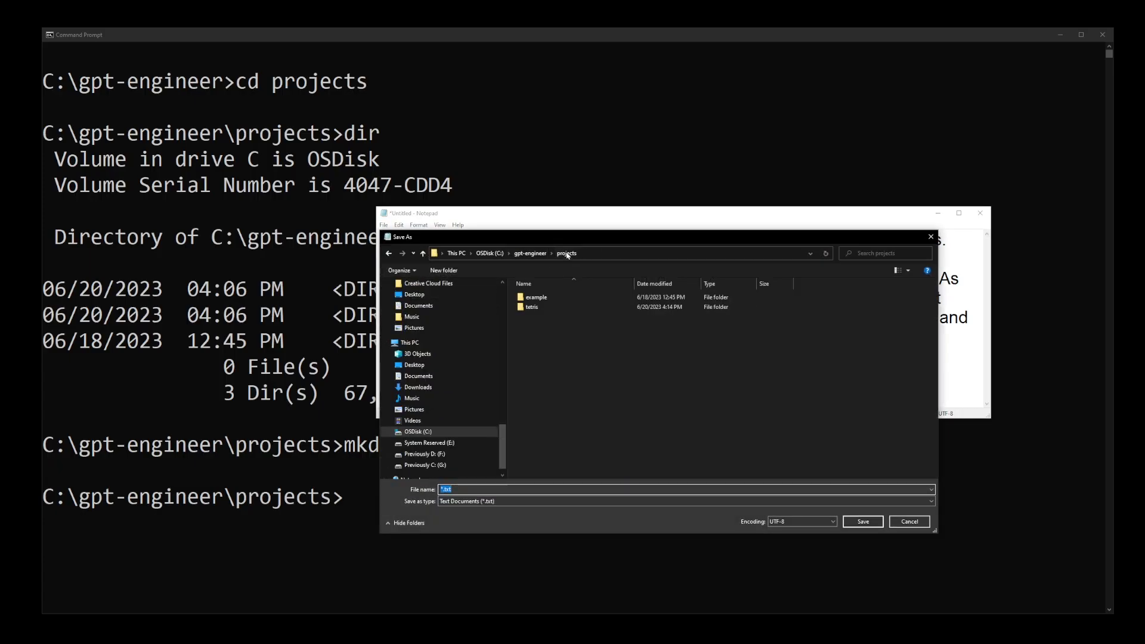
Save the prompt as main_prompt.txt in the projects tetris folder.
left_click(532, 306)
type("main_prompt")
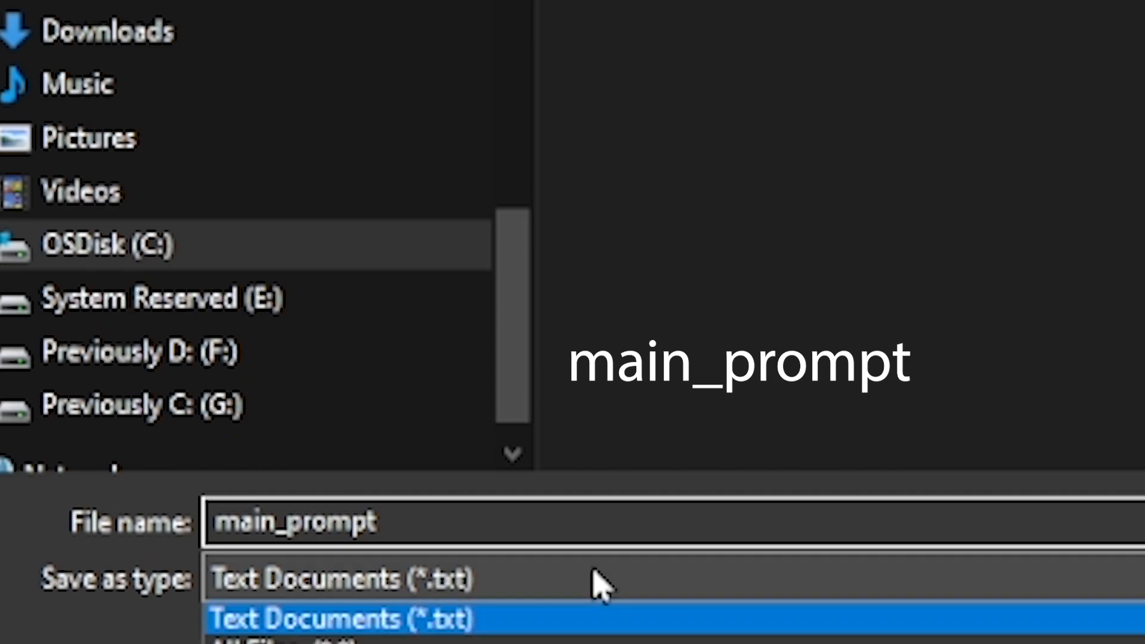
left_click(329, 636)
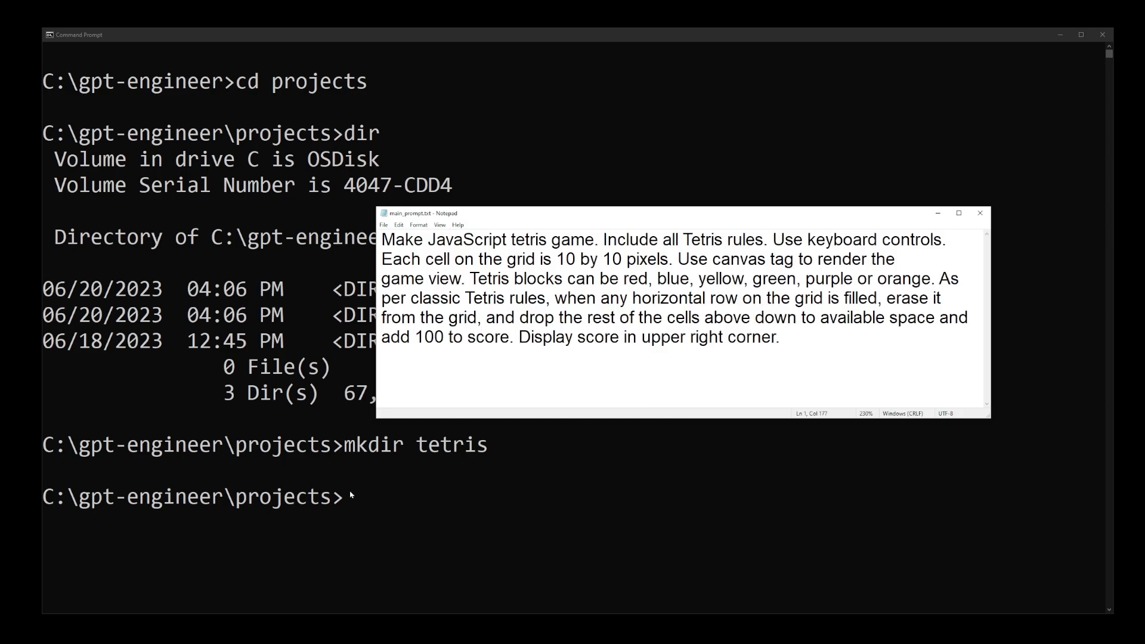
Return to C:\gpt-engineer with cd.. and start the export command.
type("cd..")
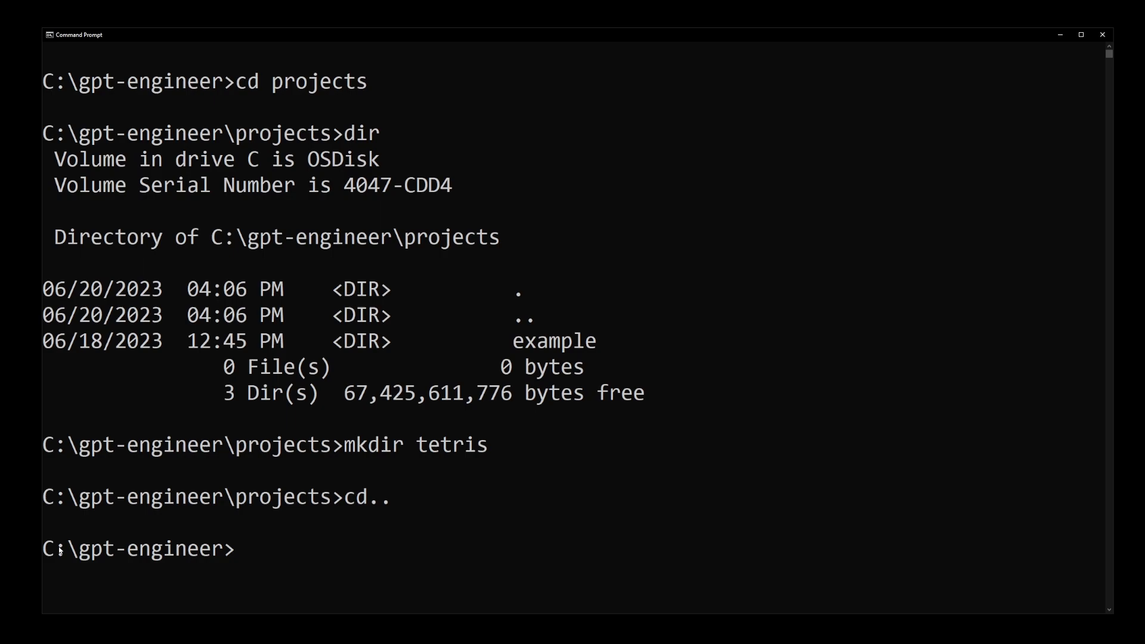
left_click_drag(44, 547, 242, 548)
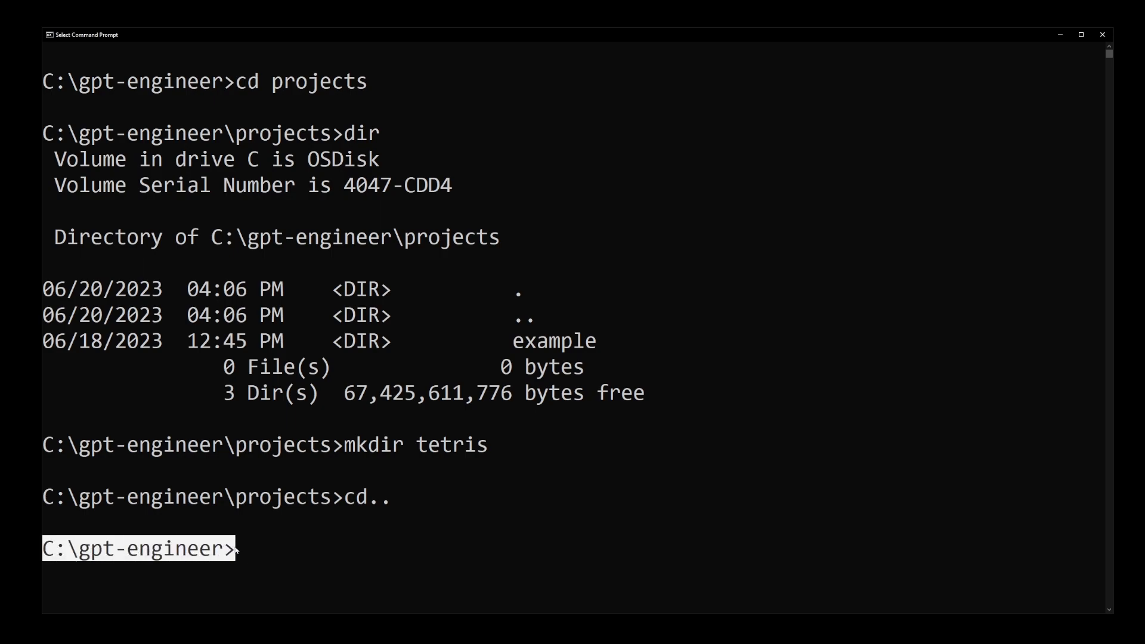
type("e")
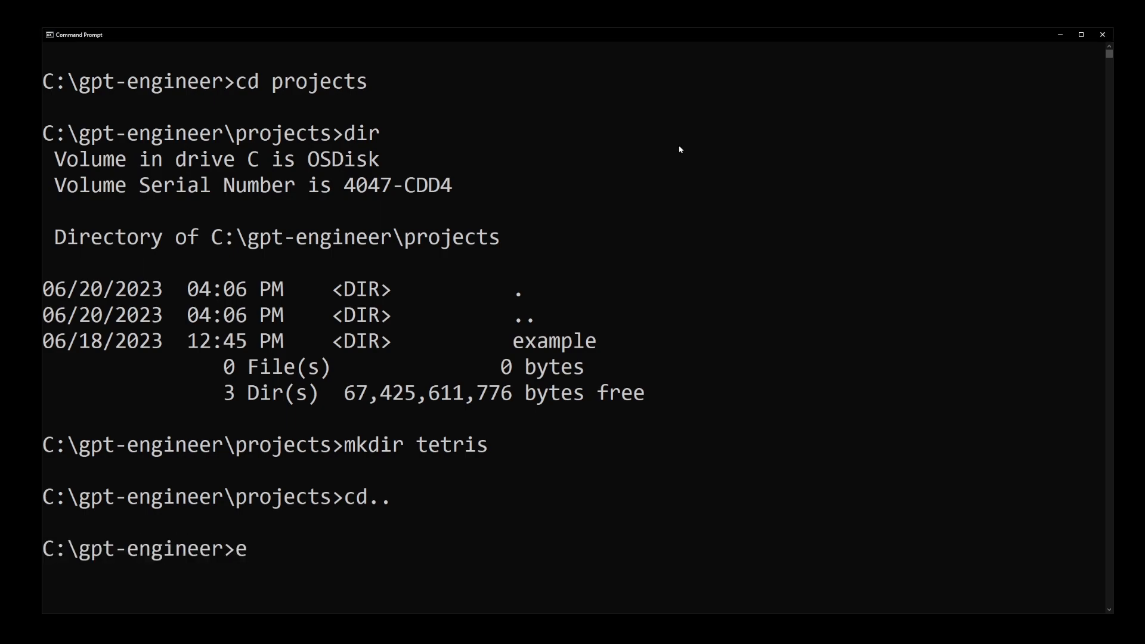
type("xport")
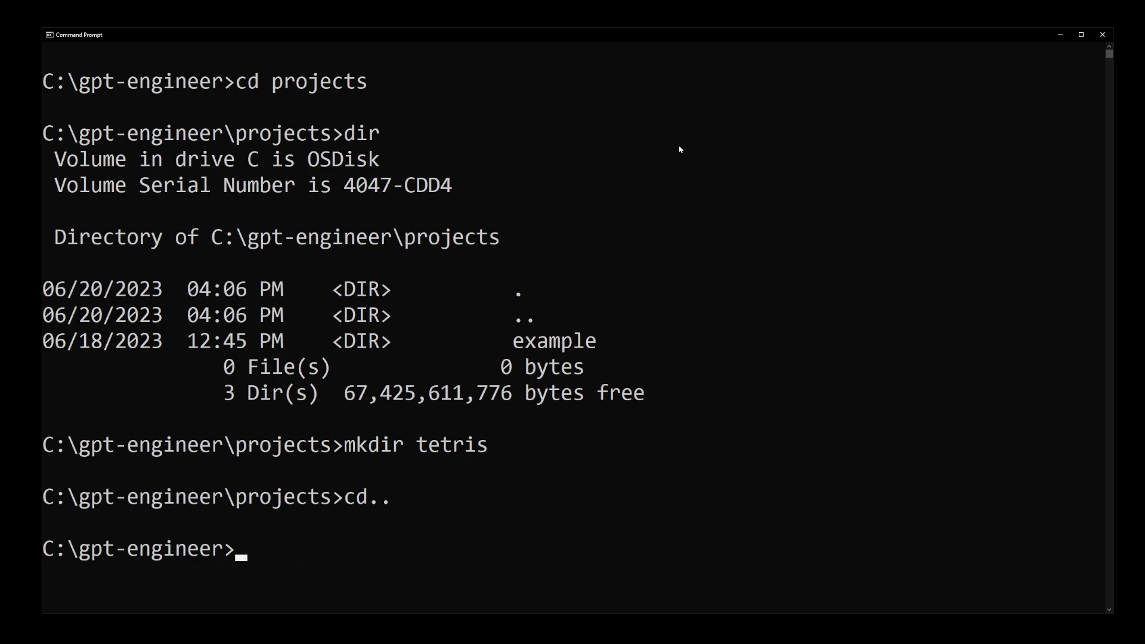
Set the OPENAI_API_KEY environment variable to the API key.
type("set OPENAI")
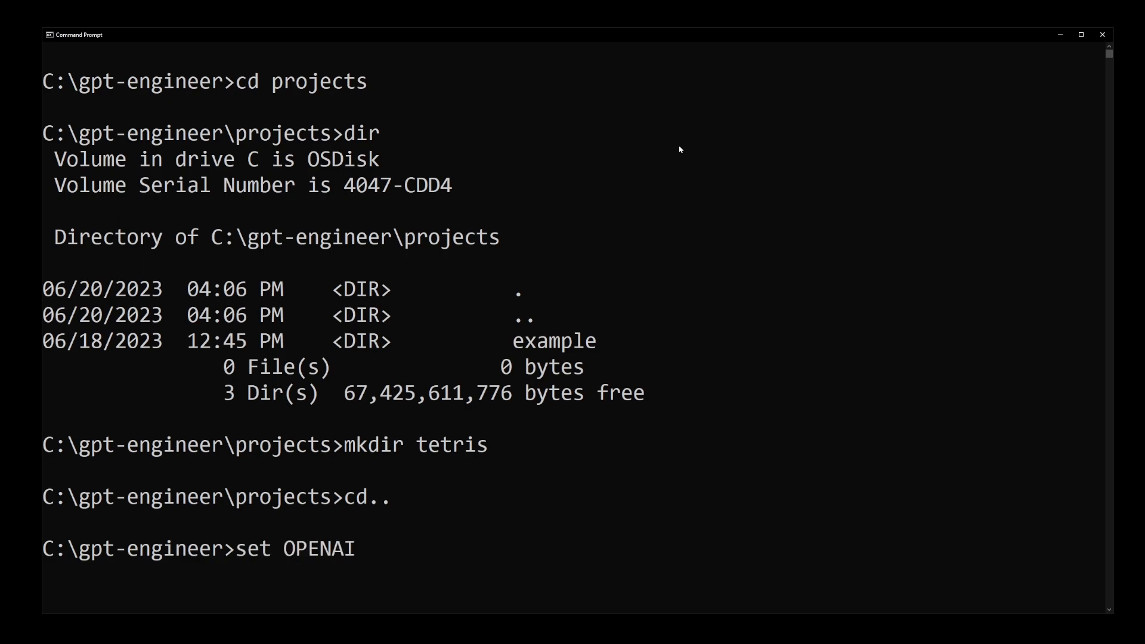
type("_API")
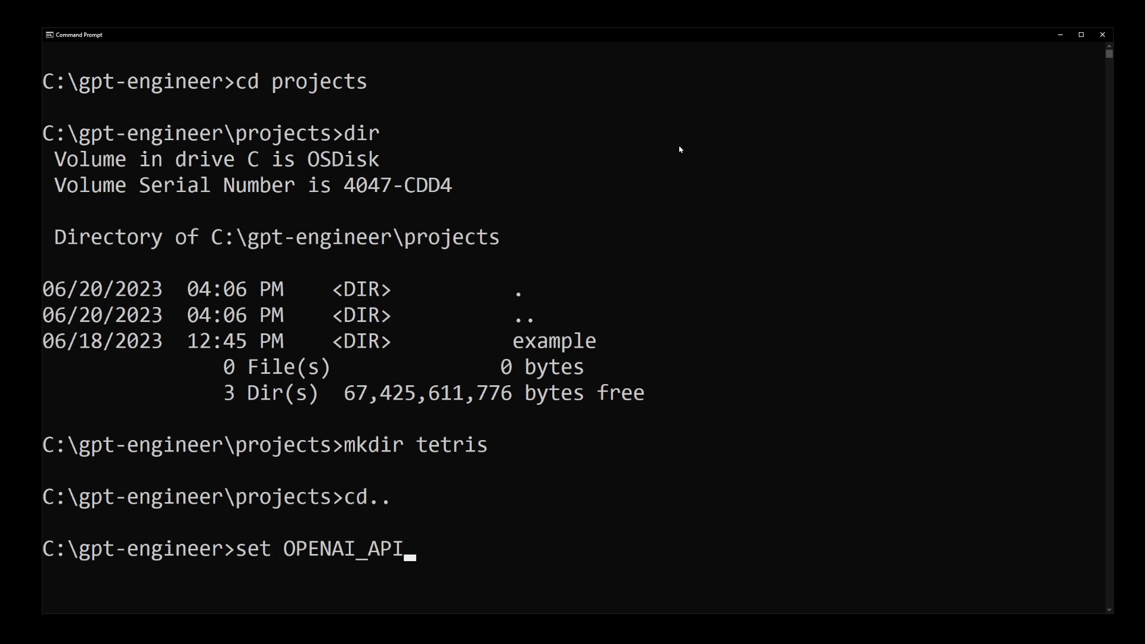
type("_KEY=")
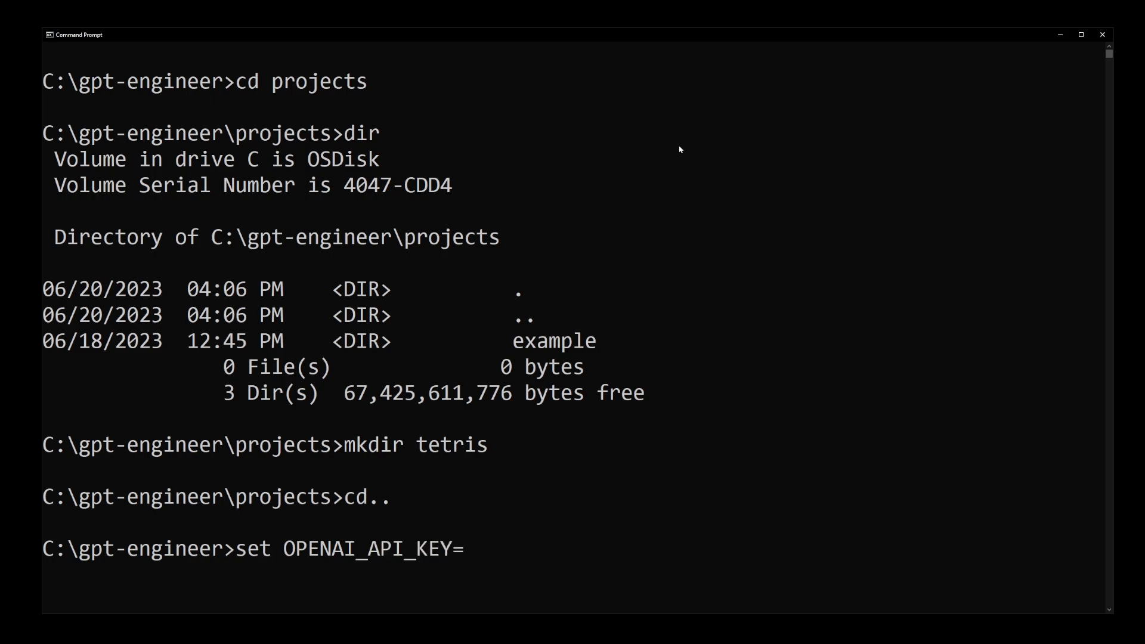
type("******")
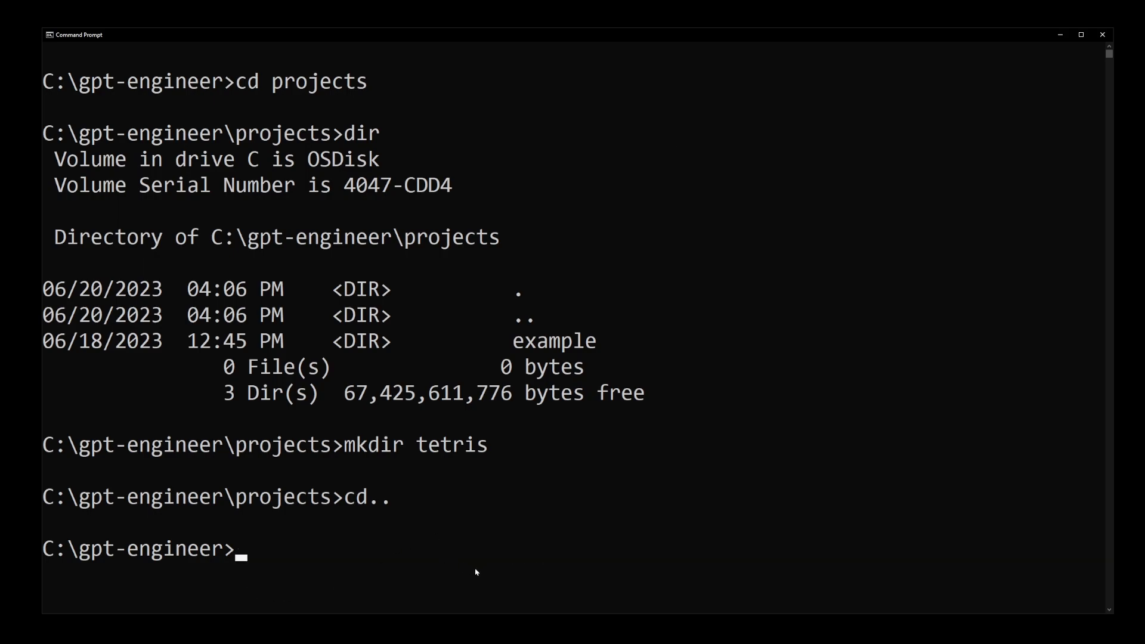
Run python -m gpt_engineer.main tetris to launch GPT Engineer on the project.
type("python")
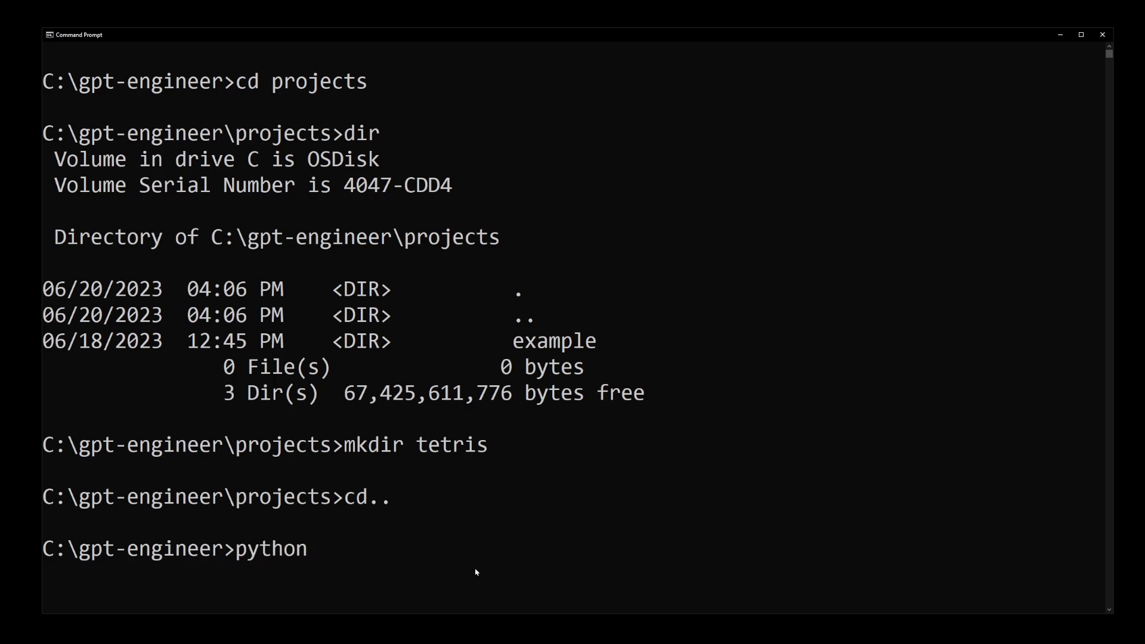
type("-m gpt")
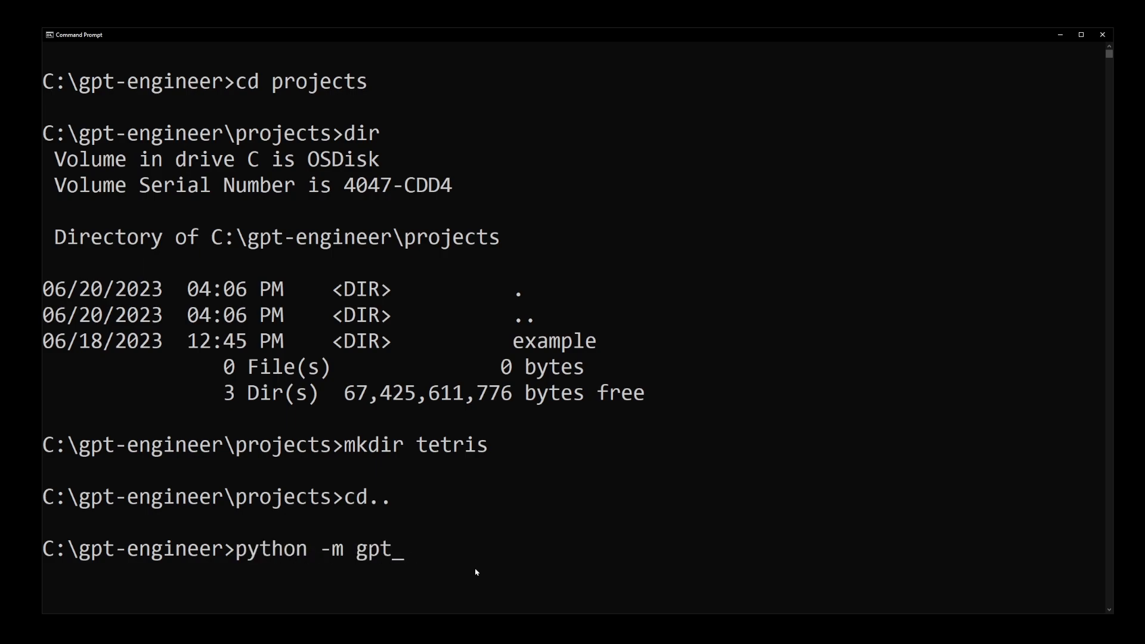
type("engineer")
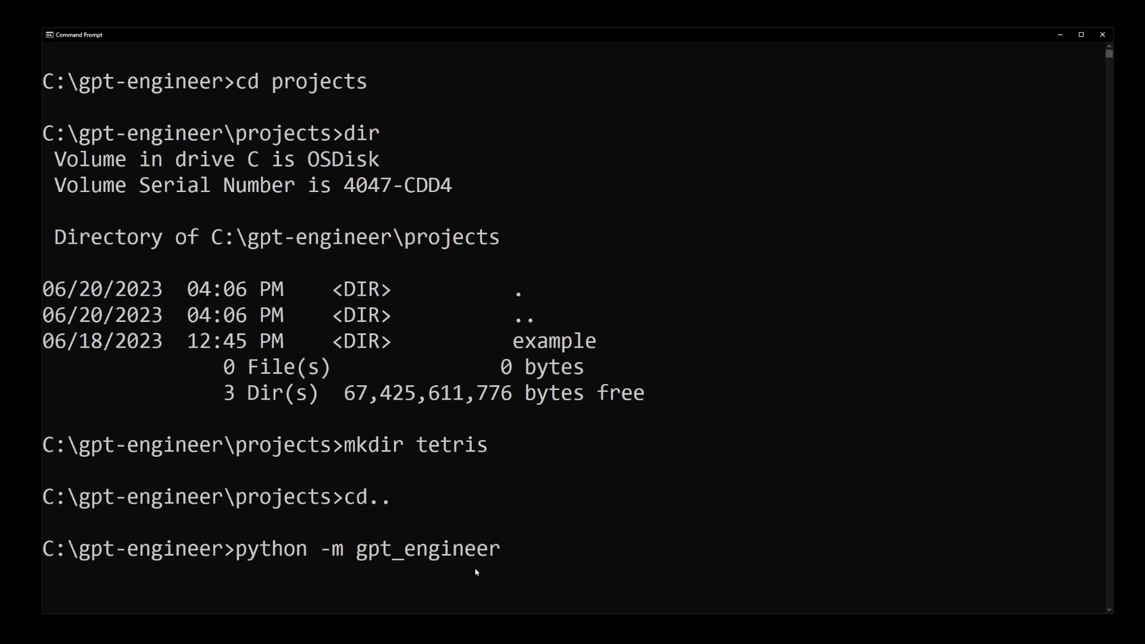
type(".mai")
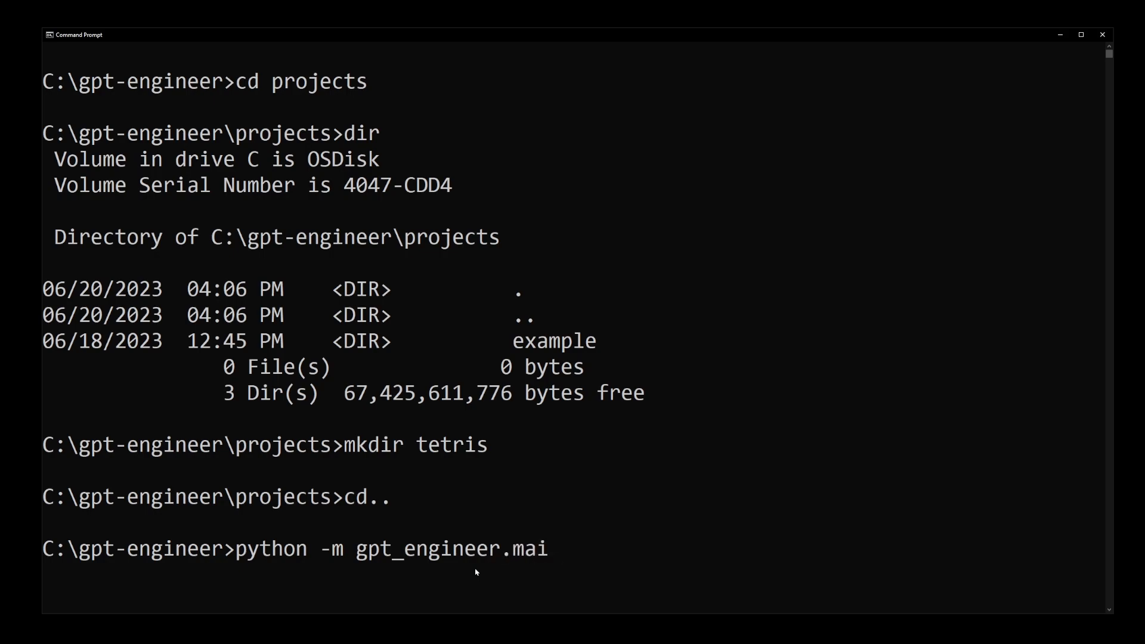
type("n tet")
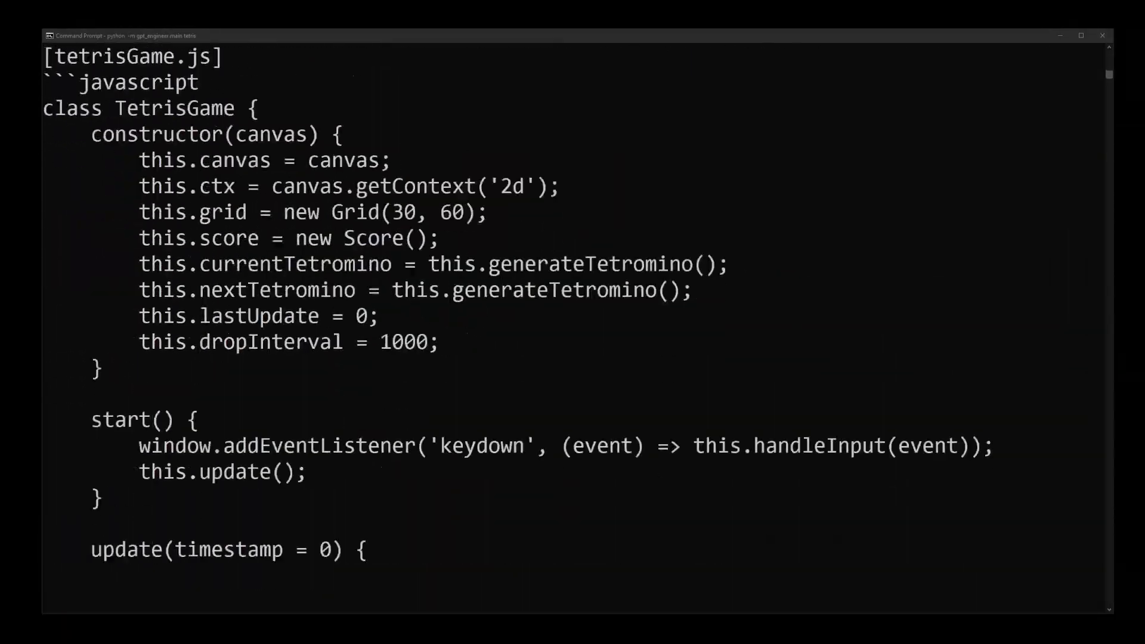
Scroll the console output and select the generated game's summary paragraph after main.js.
scroll("down", 3)
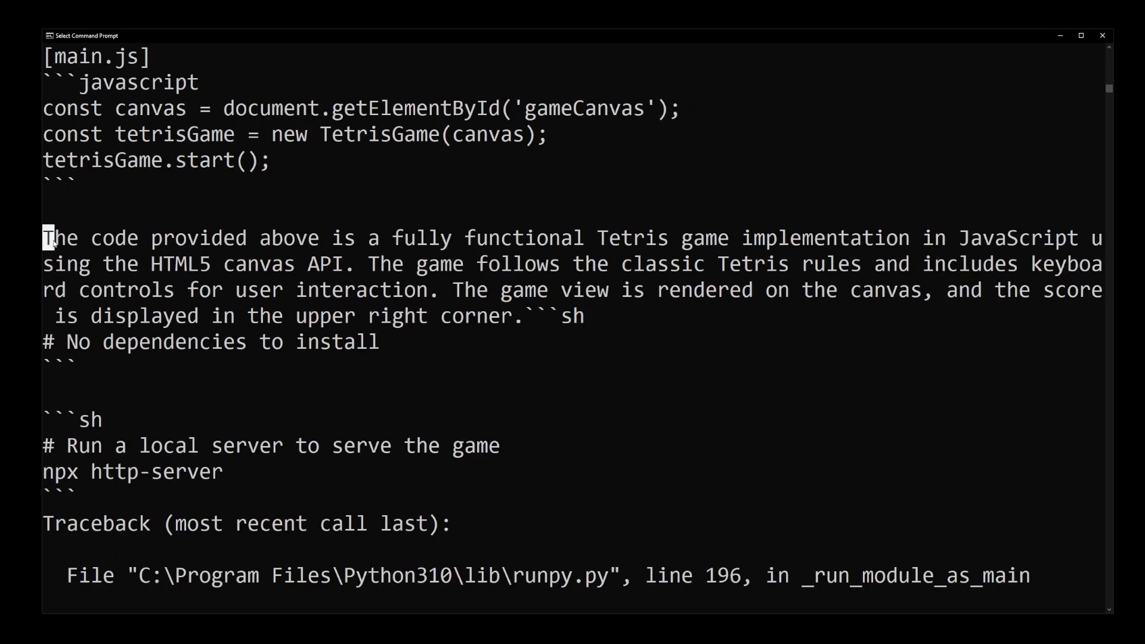
left_click_drag(44, 237, 796, 238)
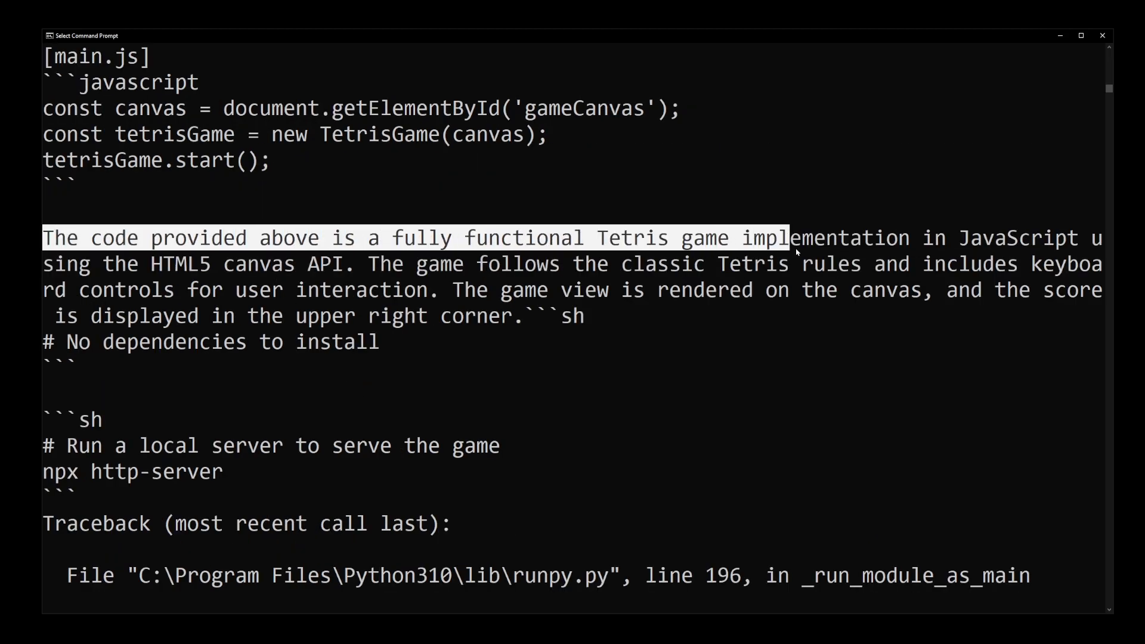
left_click_drag(796, 252, 399, 296)
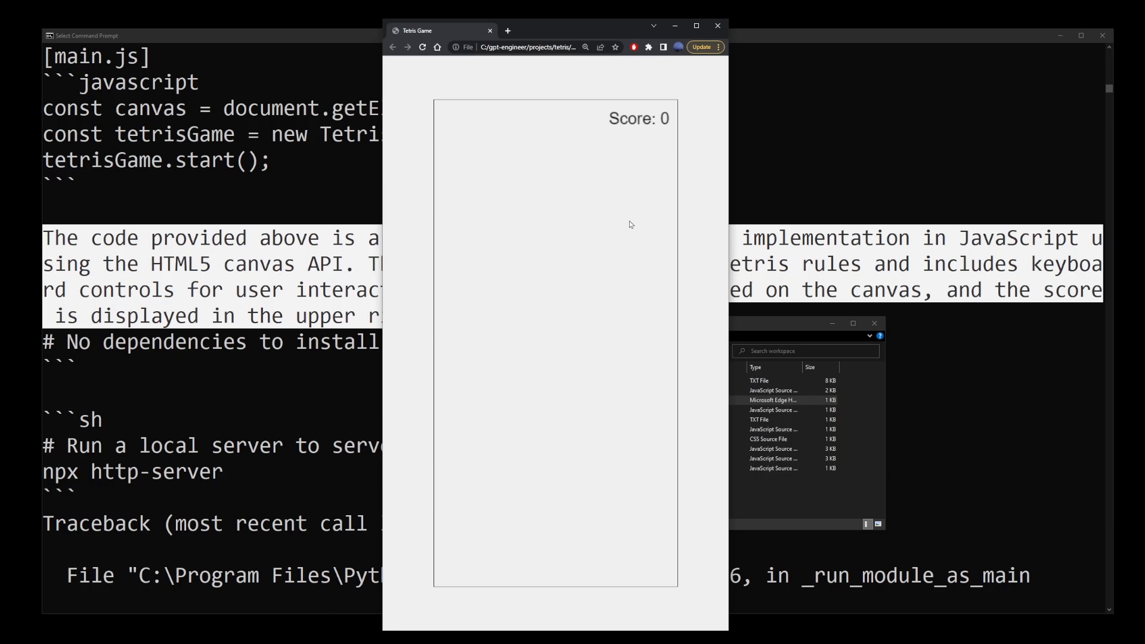
mouse_move(631, 147)
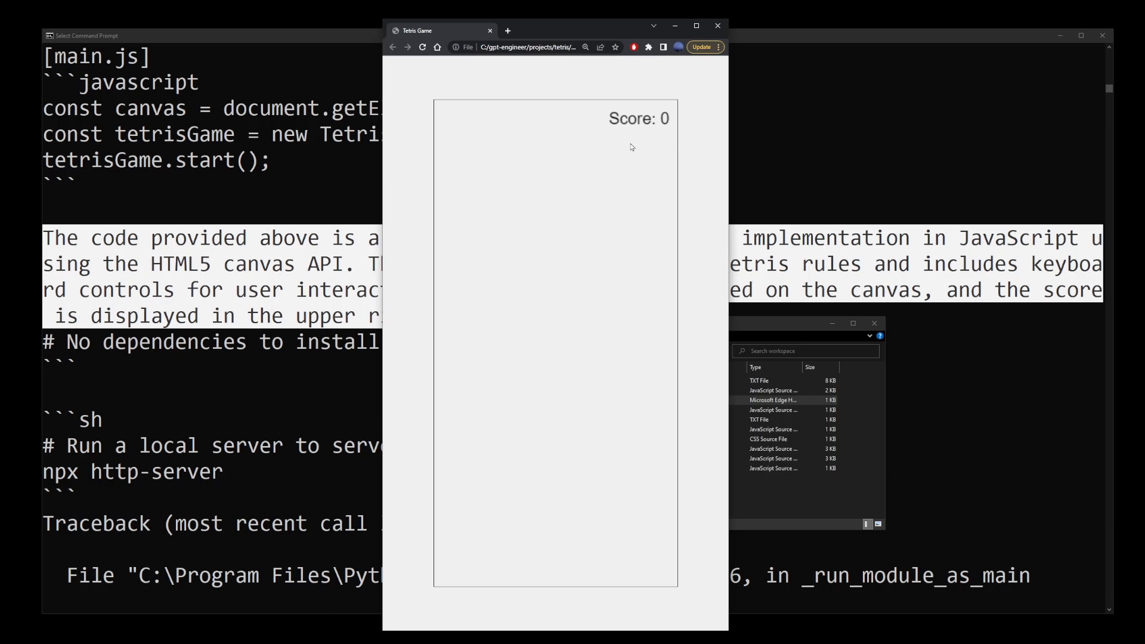
mouse_move(624, 192)
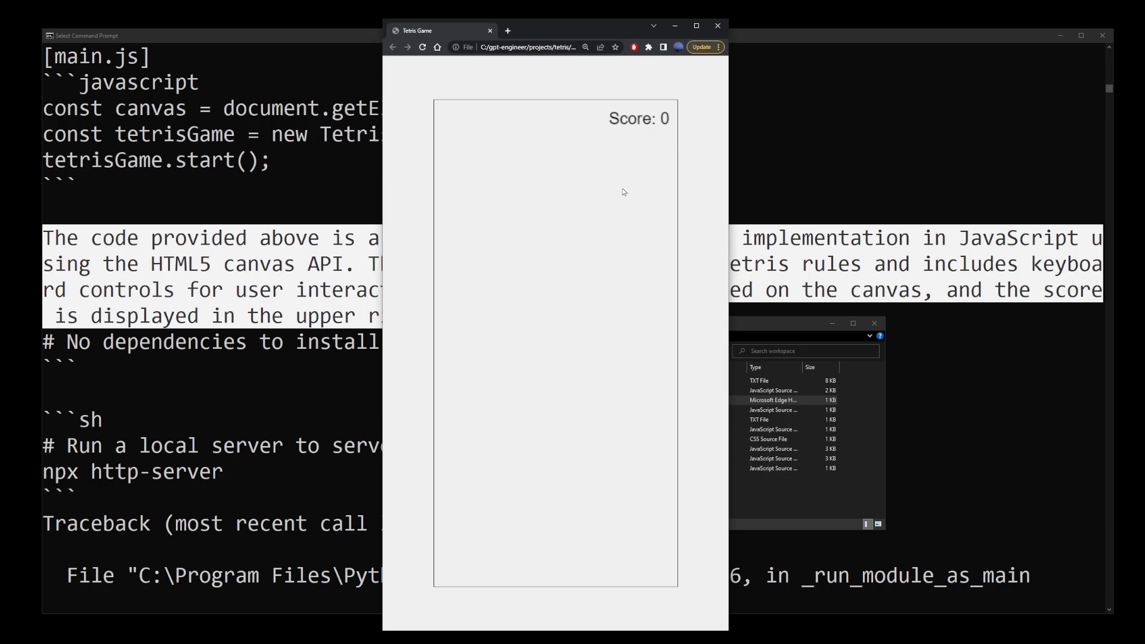
mouse_move(216, 120)
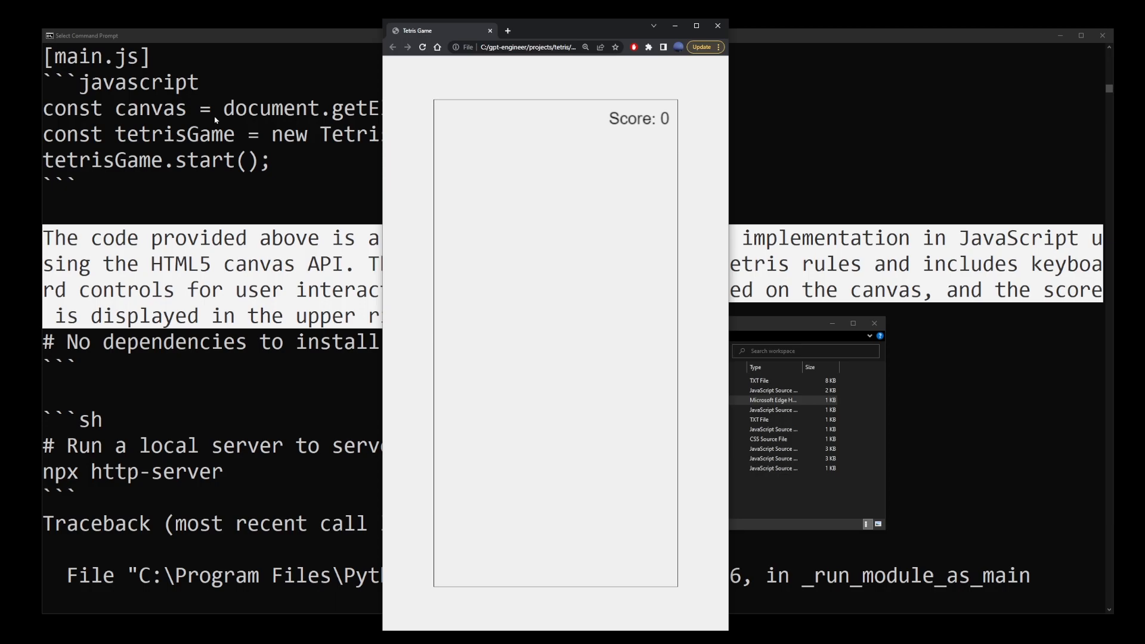